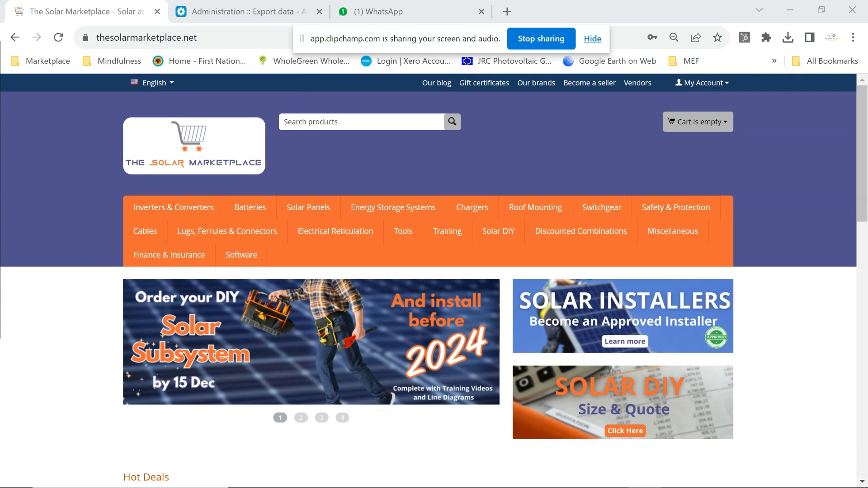
pyautogui.moveTo(601, 208)
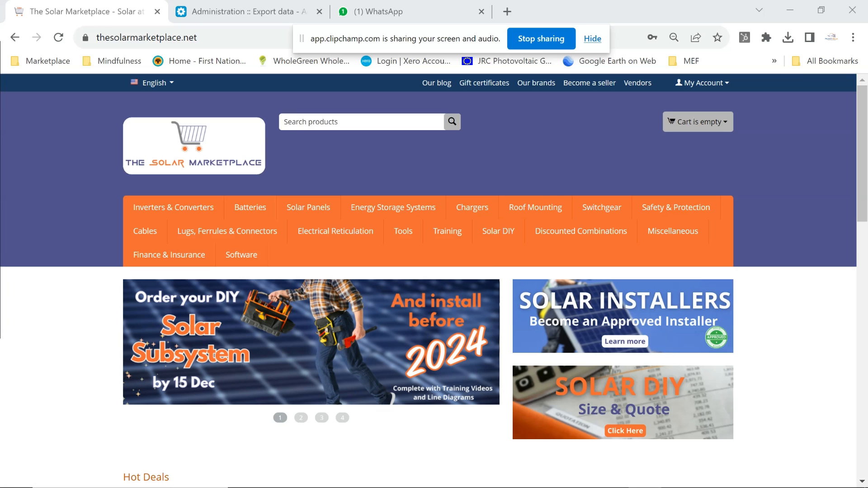
# - Open Orders from the My Account menu and scroll to the orders table
pyautogui.click(701, 83)
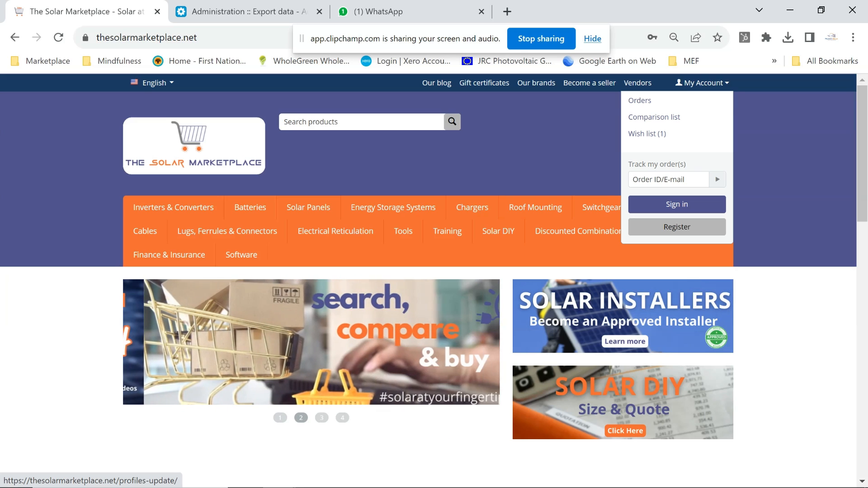
pyautogui.moveTo(640, 100)
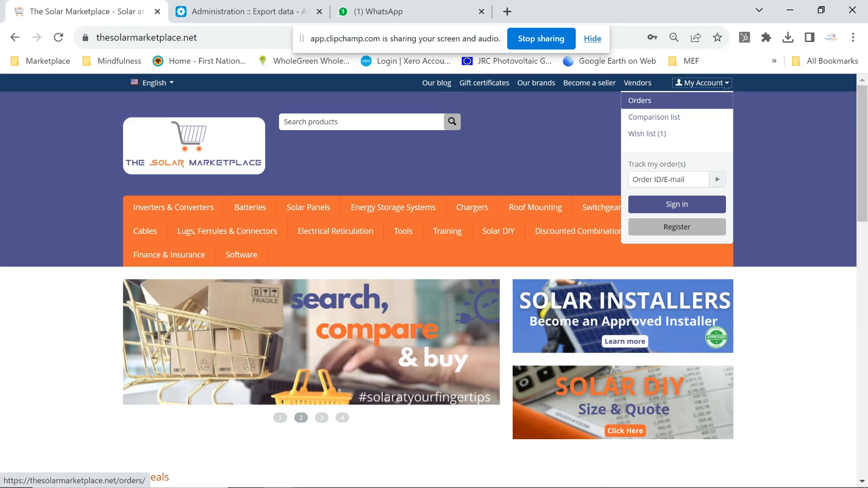
pyautogui.click(639, 101)
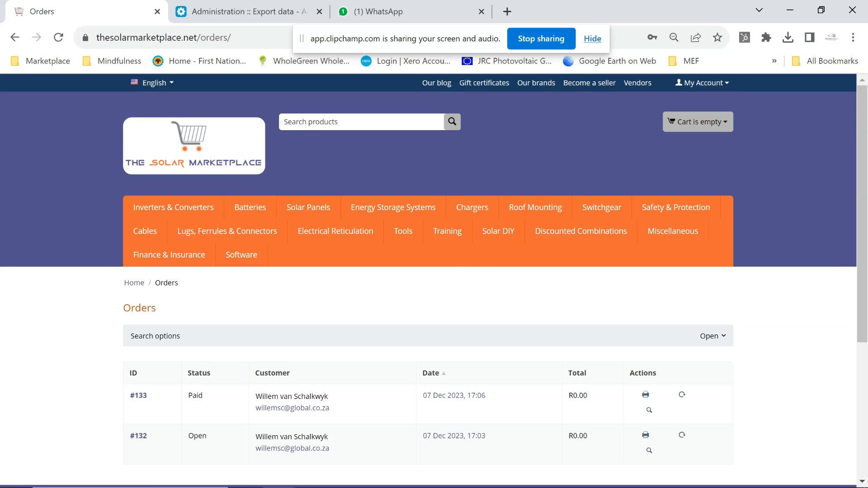
pyautogui.scroll(-3)
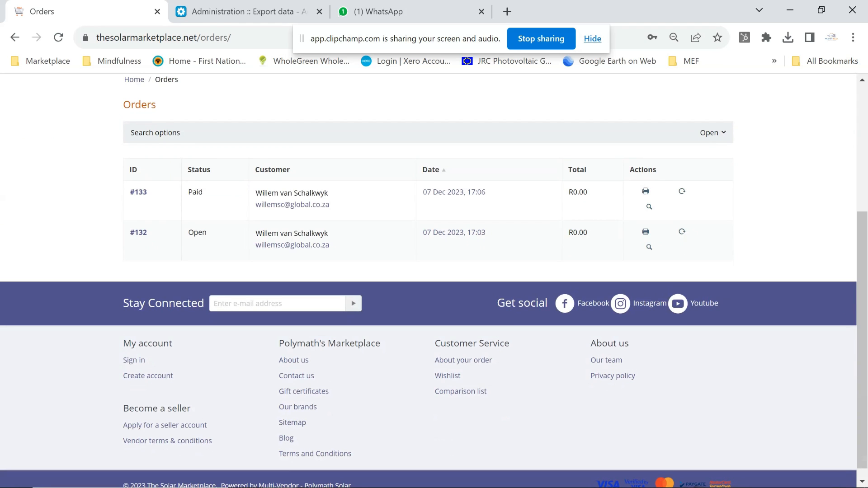
# - Open order #133 and scroll down to its Solar Calculator product information
pyautogui.click(648, 207)
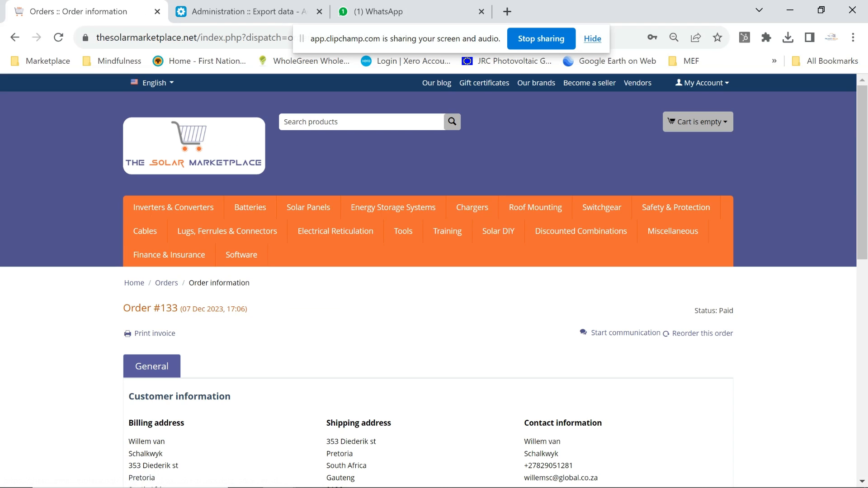
pyautogui.scroll(-3)
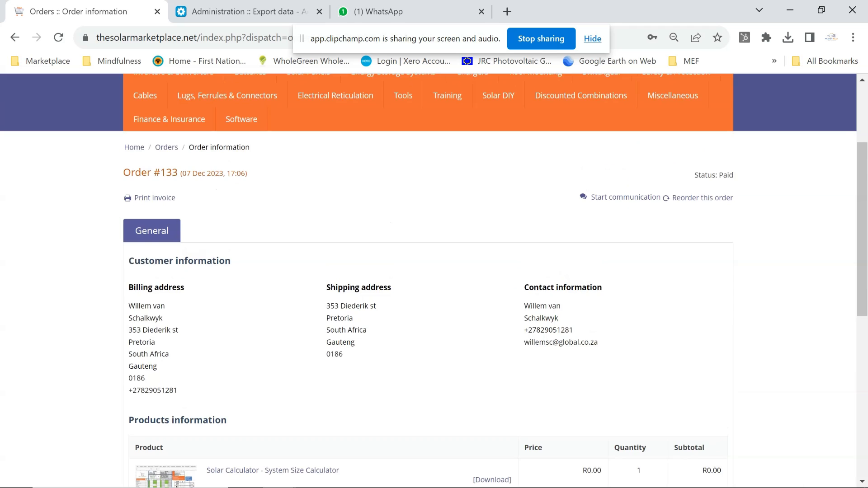
pyautogui.scroll(-3)
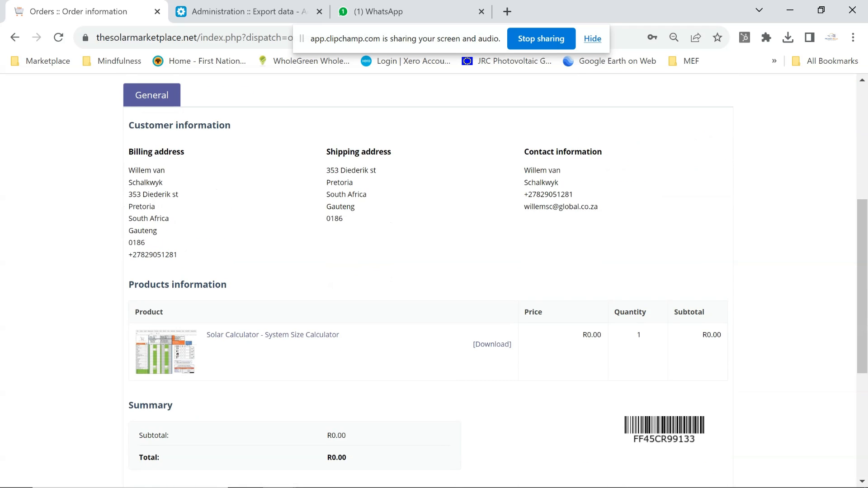
pyautogui.moveTo(491, 343)
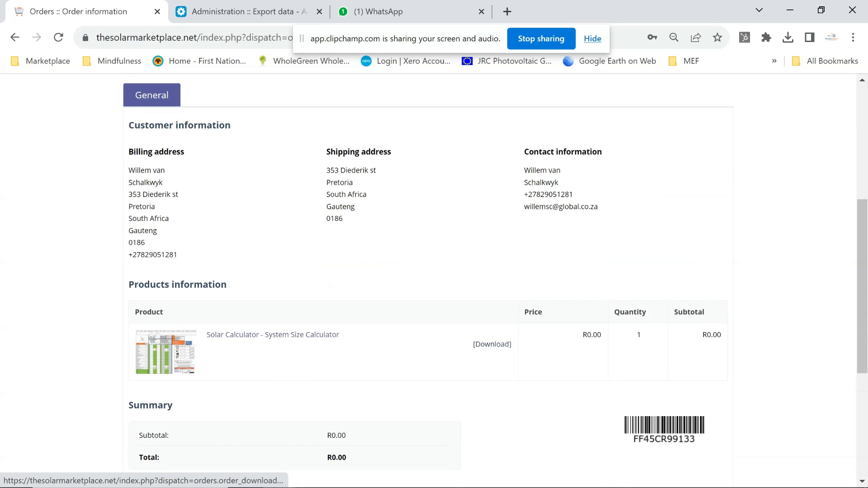
# - Open the Solar Calculator download page and show Chrome's recent downloads list
pyautogui.click(492, 343)
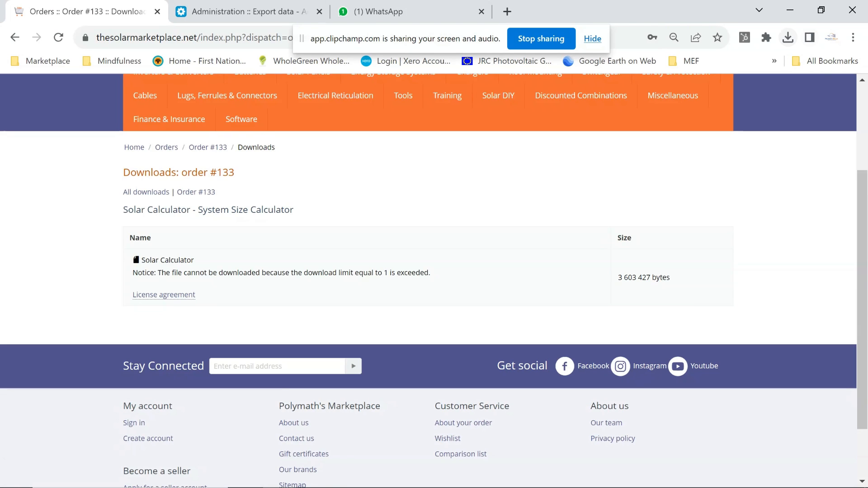
pyautogui.click(787, 37)
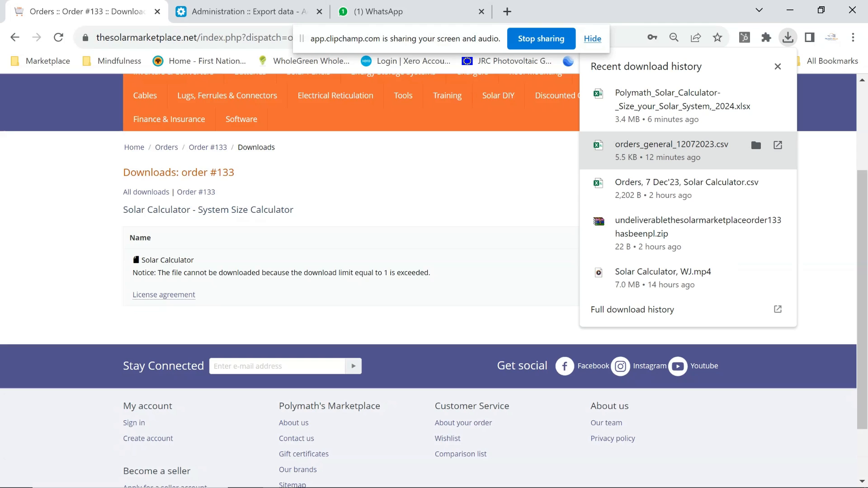